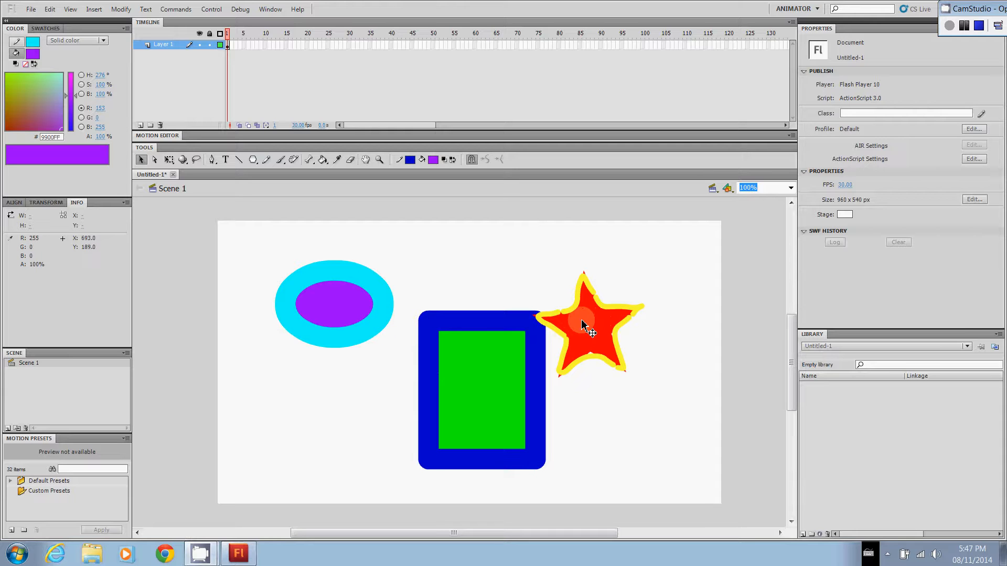
Close the test movie preview and marquee-select the oval, rectangle and star together
left_click(584, 321)
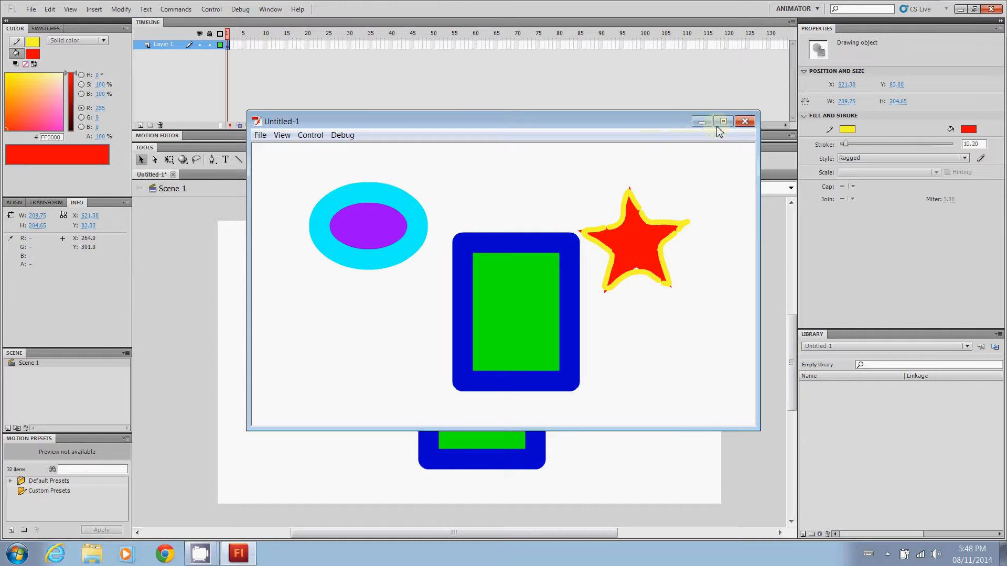
mouse_move(744, 121)
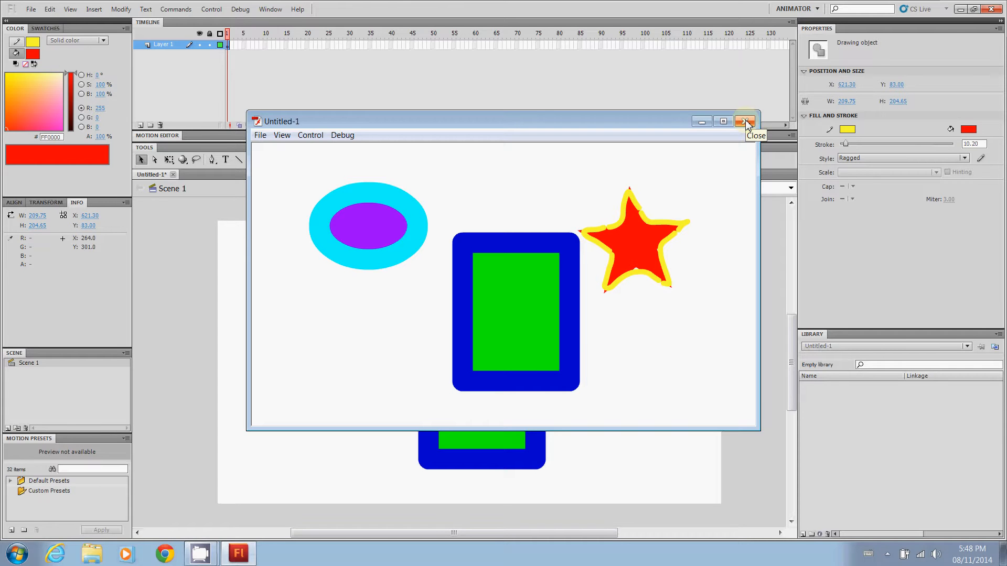
left_click(745, 122)
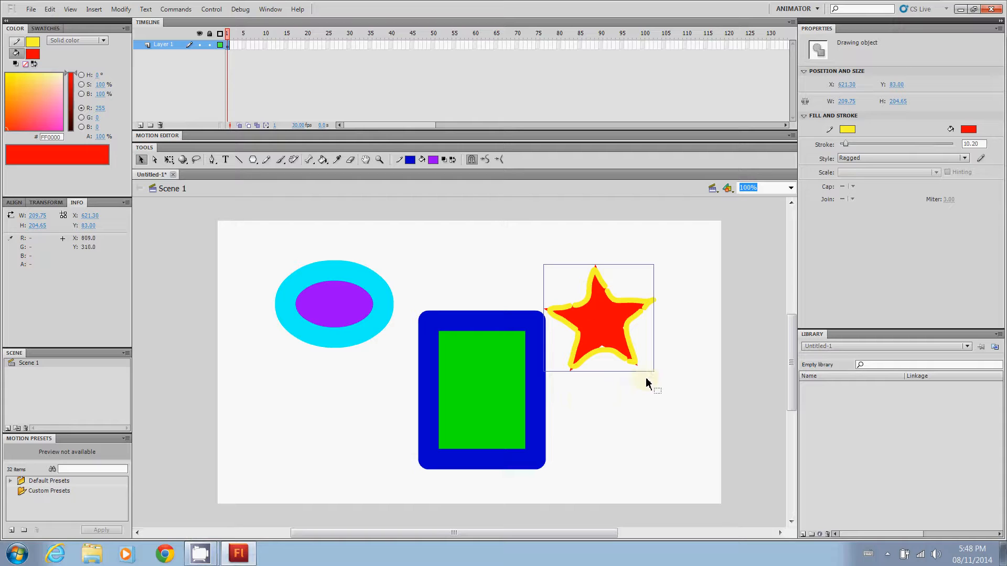
mouse_move(579, 387)
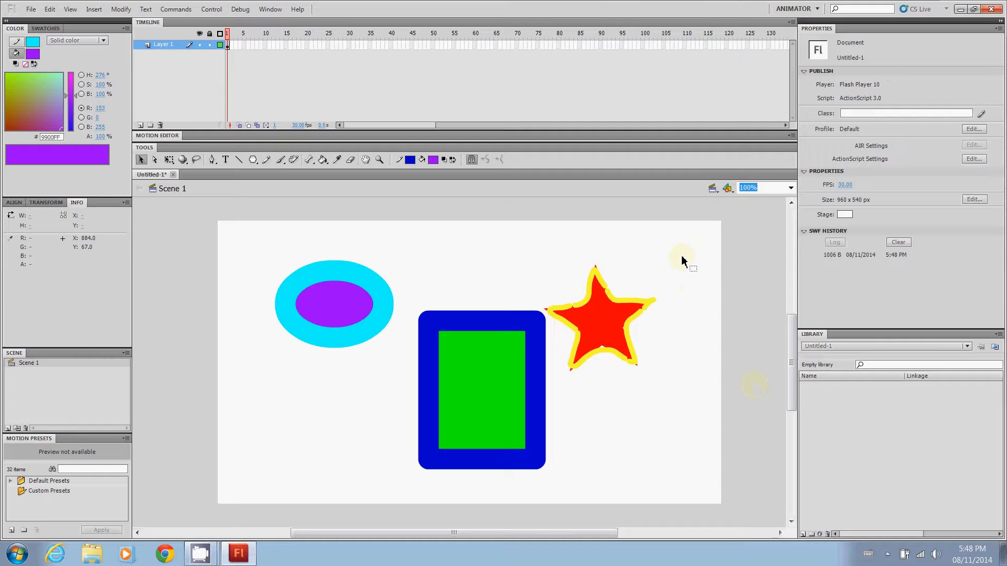
left_click_drag(683, 260, 557, 360)
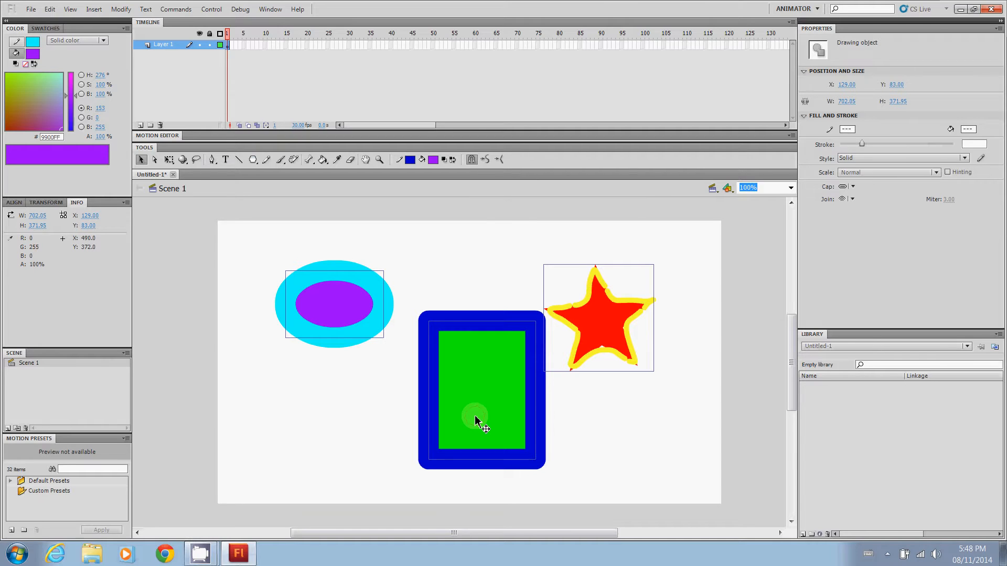
Distribute the three selected shapes onto their own layers via the context menu
right_click(478, 421)
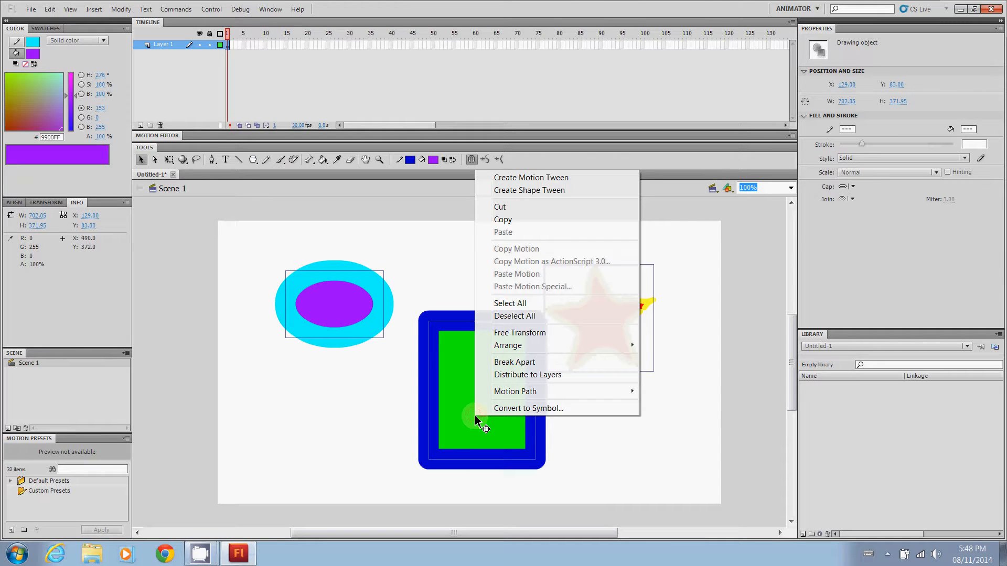
mouse_move(527, 376)
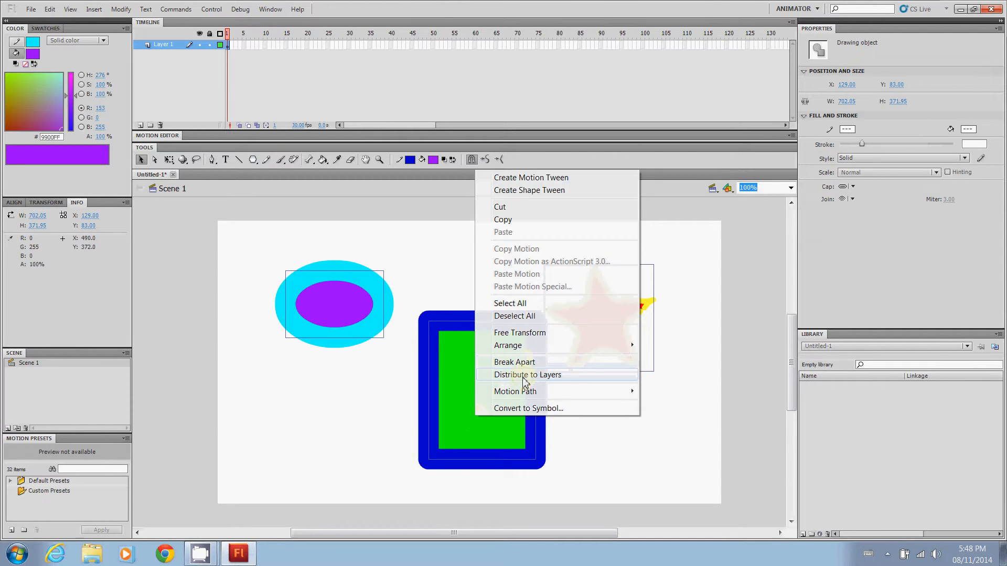
left_click(527, 374)
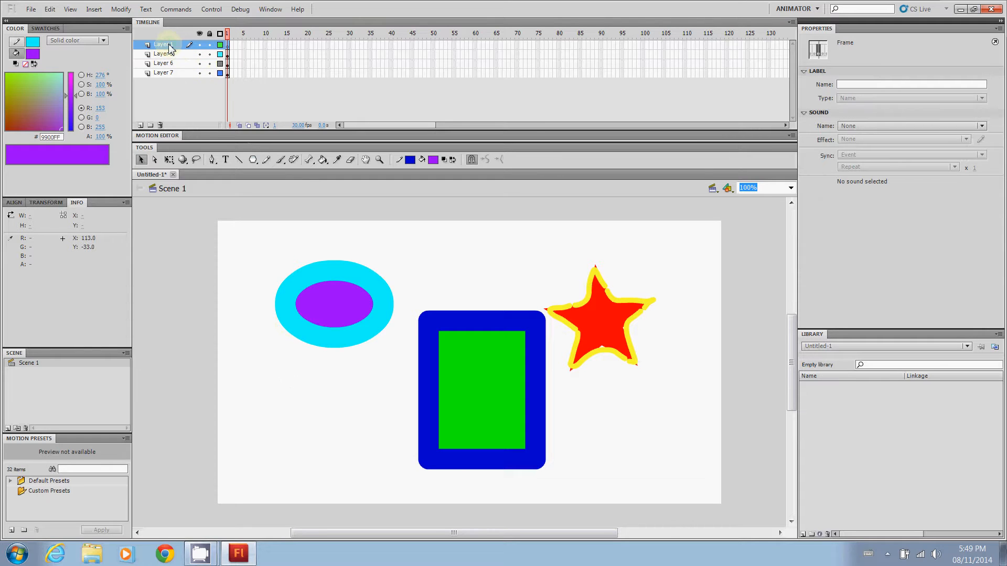
Rename the top layer to Star and begin renaming the third layer
right_click(162, 44)
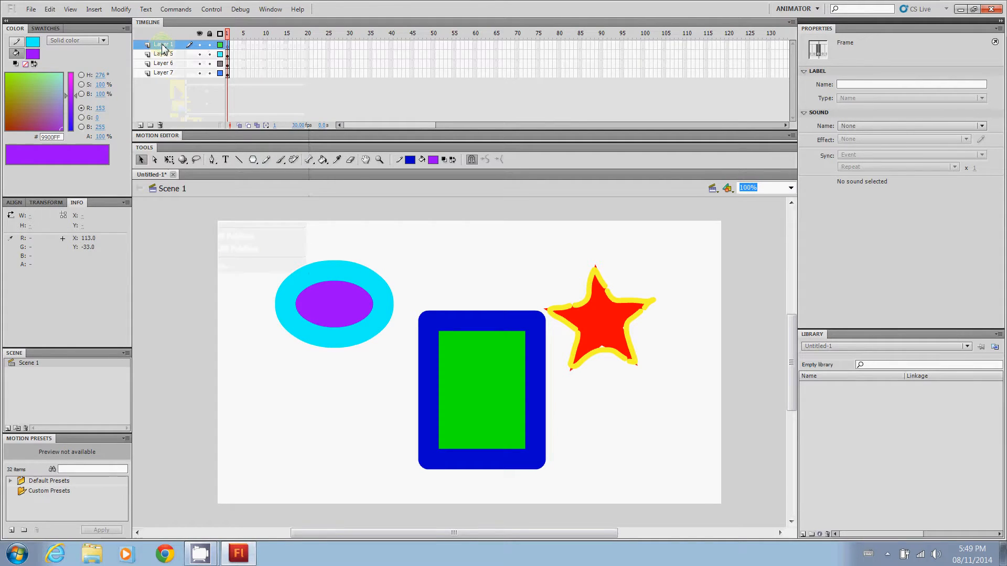
double_click(164, 44)
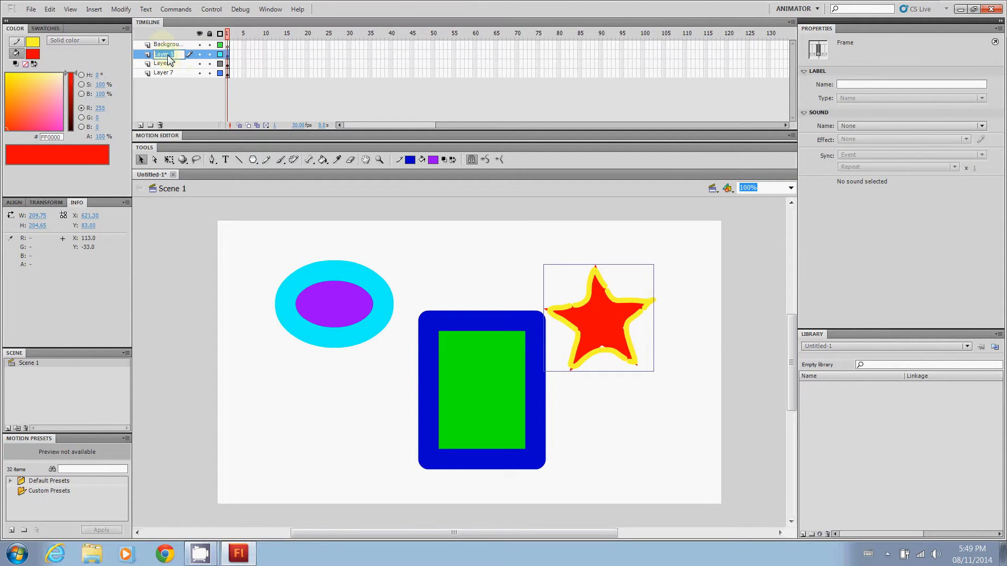
type("Star")
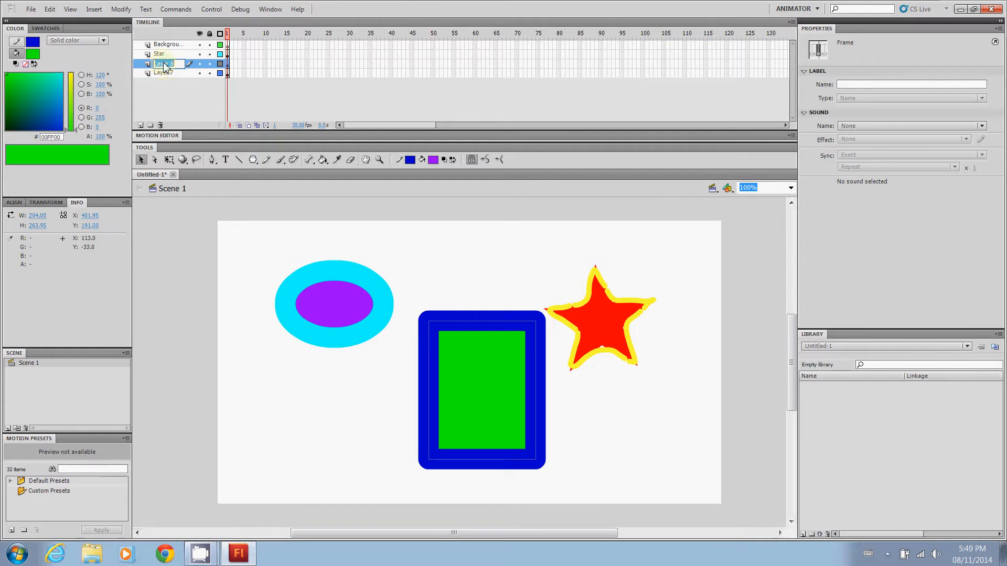
double_click(163, 63)
type("Rectangle")
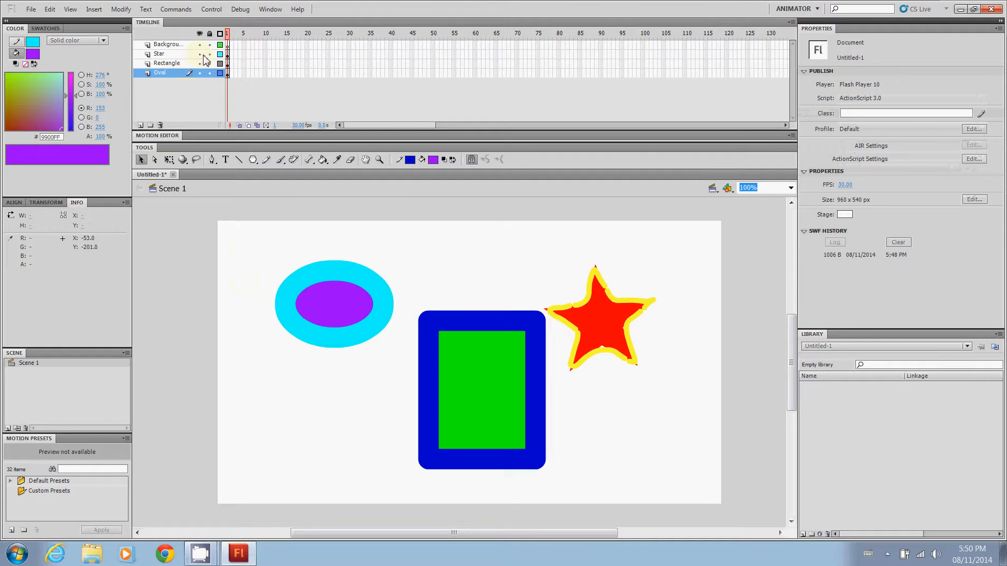
Nudge the blue-and-green rectangle upward level with the oval and star, then select the oval
left_click(210, 63)
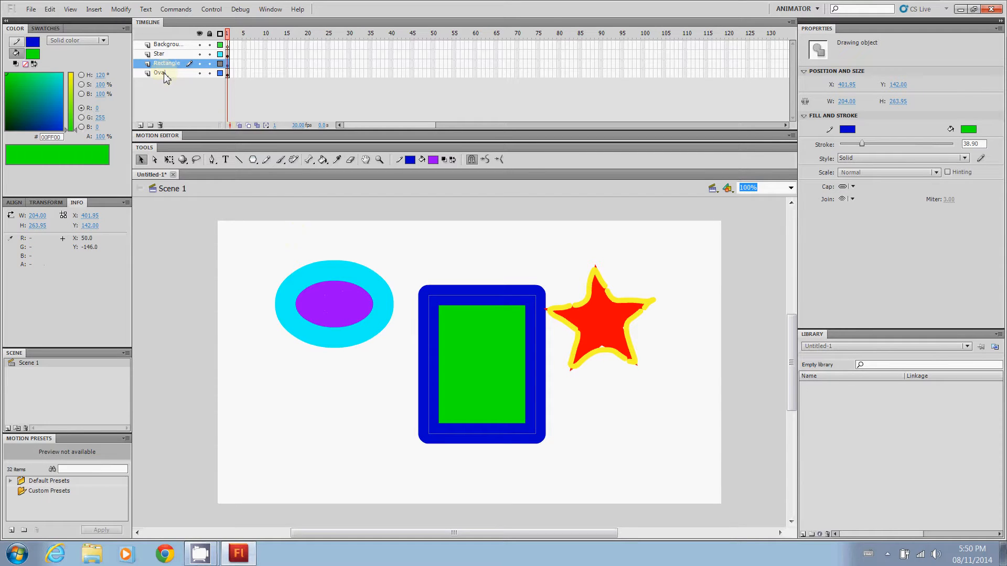
left_click(160, 73)
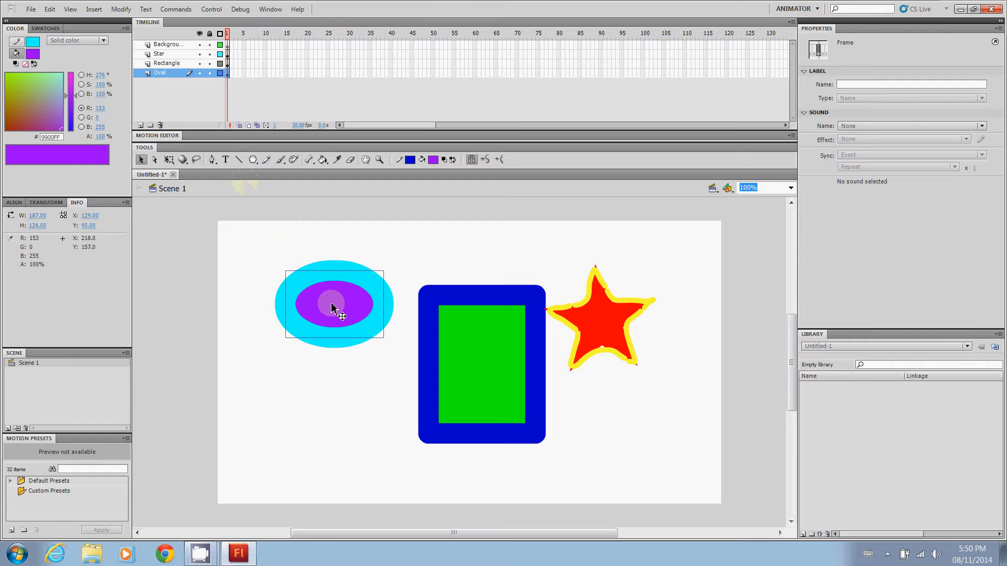
Move the oval rightward so it sits partly behind the rectangle
left_click_drag(332, 305, 381, 334)
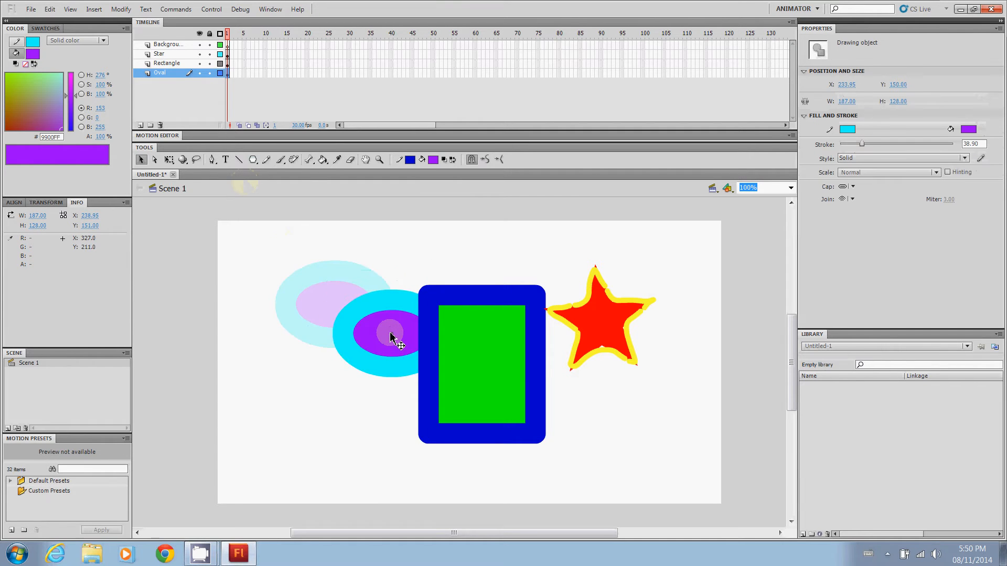
left_click_drag(391, 337, 408, 363)
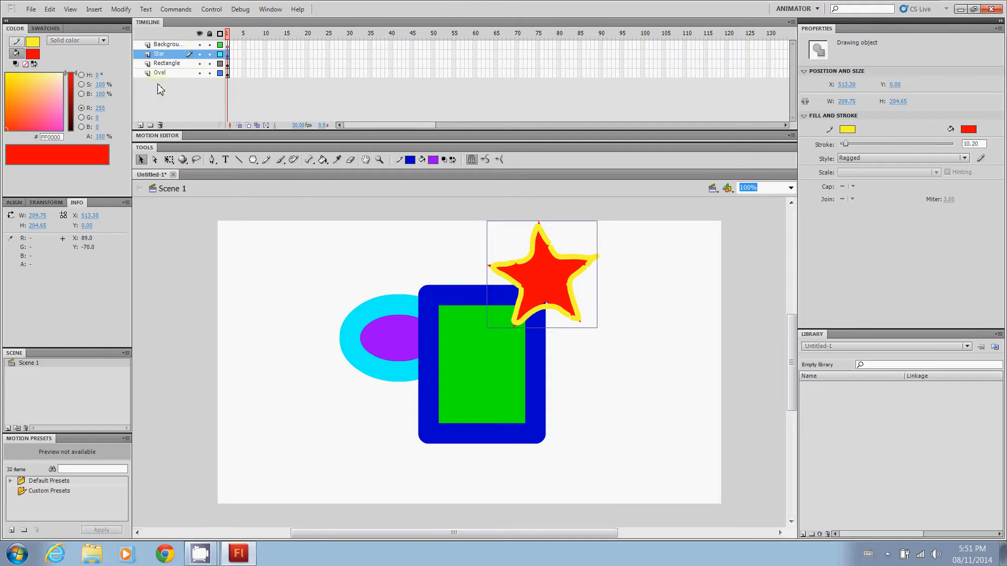
Restack the Oval layer above the Rectangle layer in the timeline
left_click(159, 54)
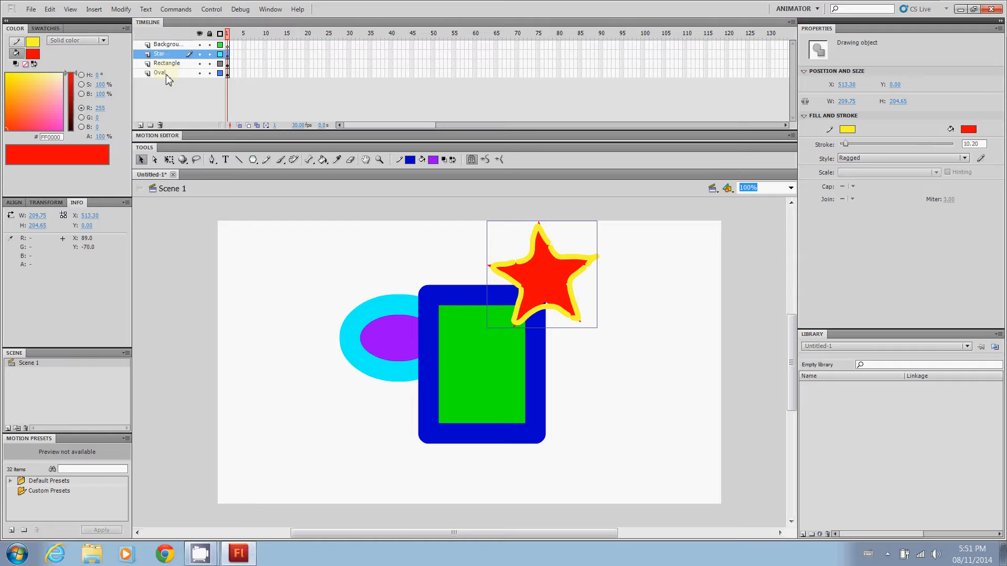
left_click(158, 72)
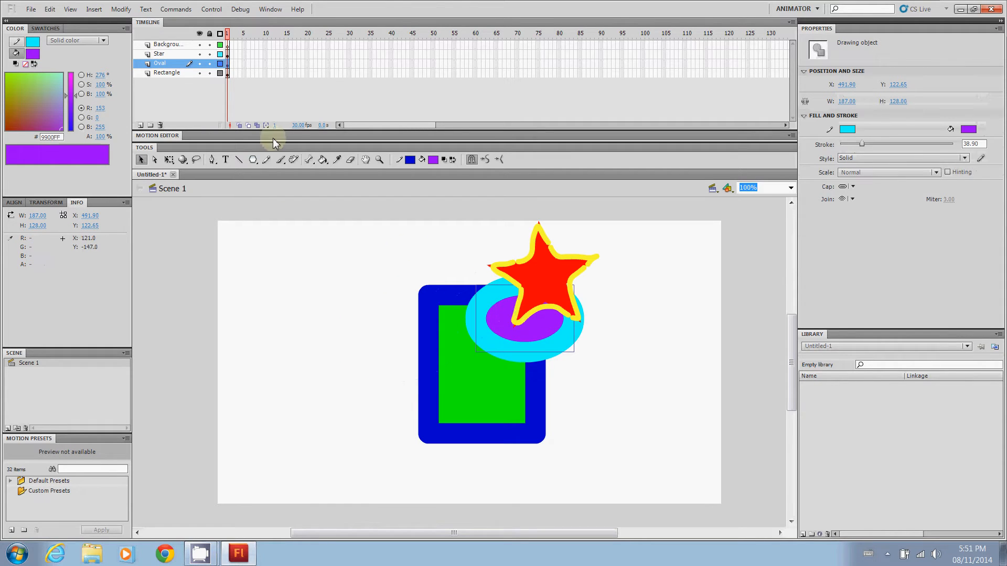
left_click(158, 53)
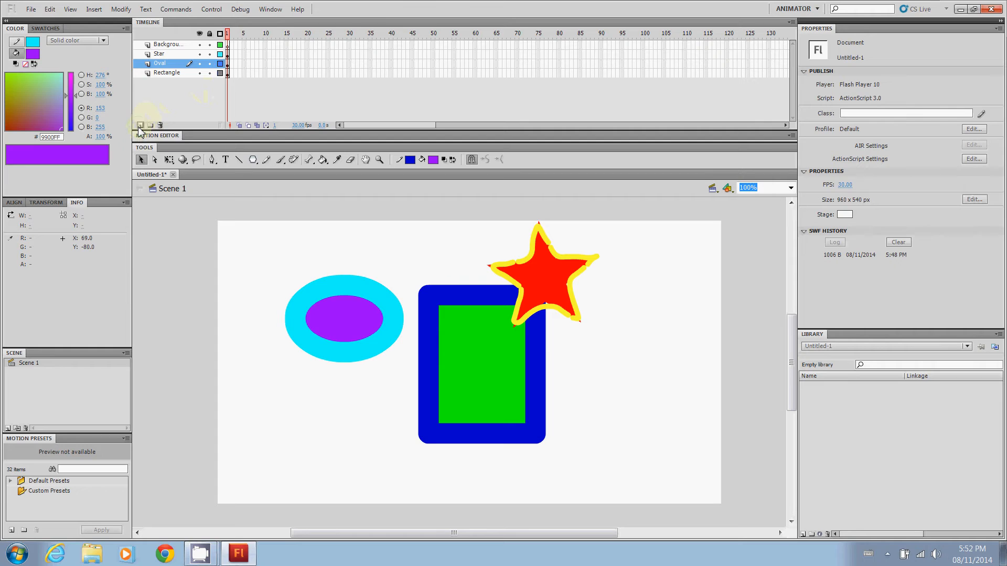
Add a new layer above Oval and rename it New
left_click(139, 125)
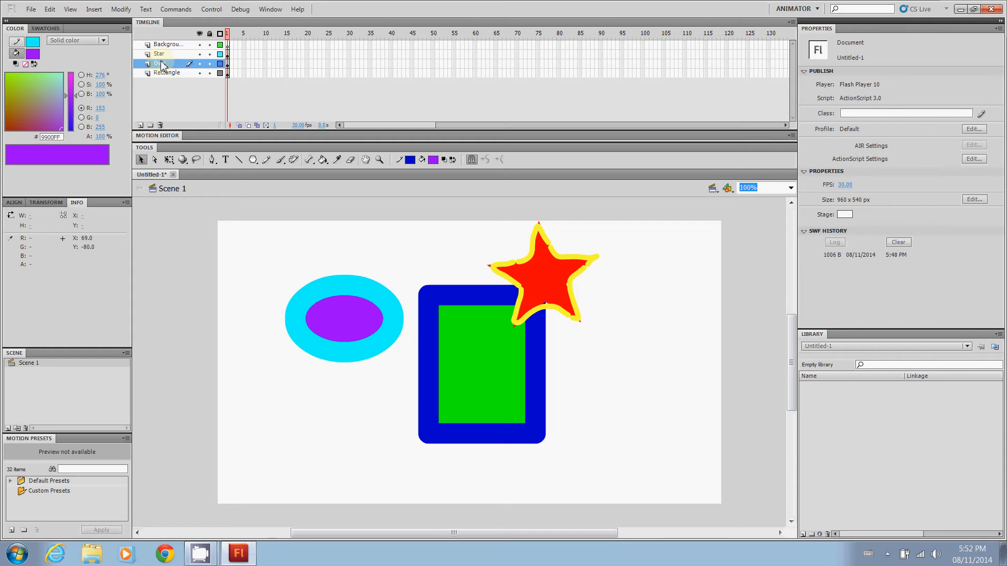
left_click(159, 63)
type("Oval")
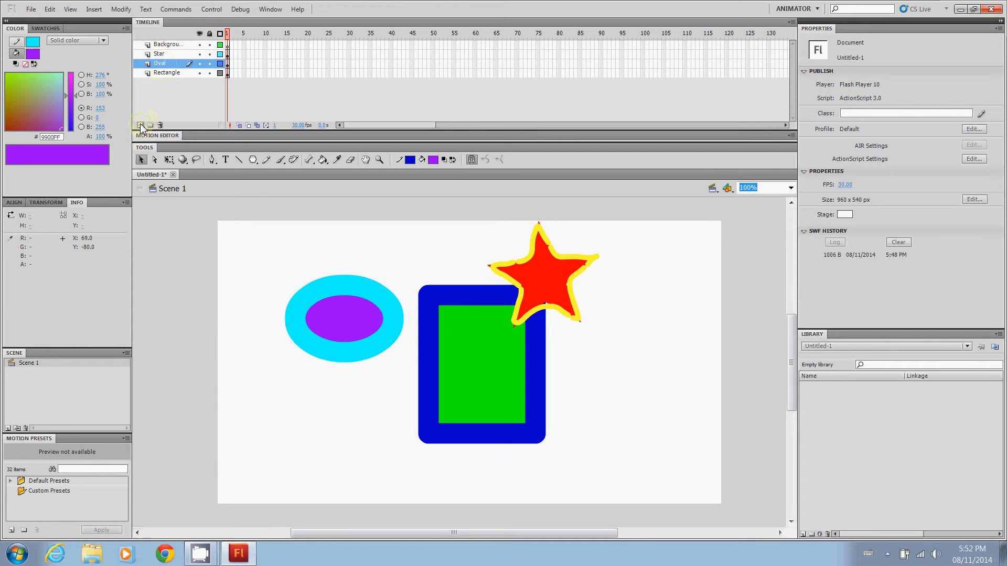
left_click(140, 125)
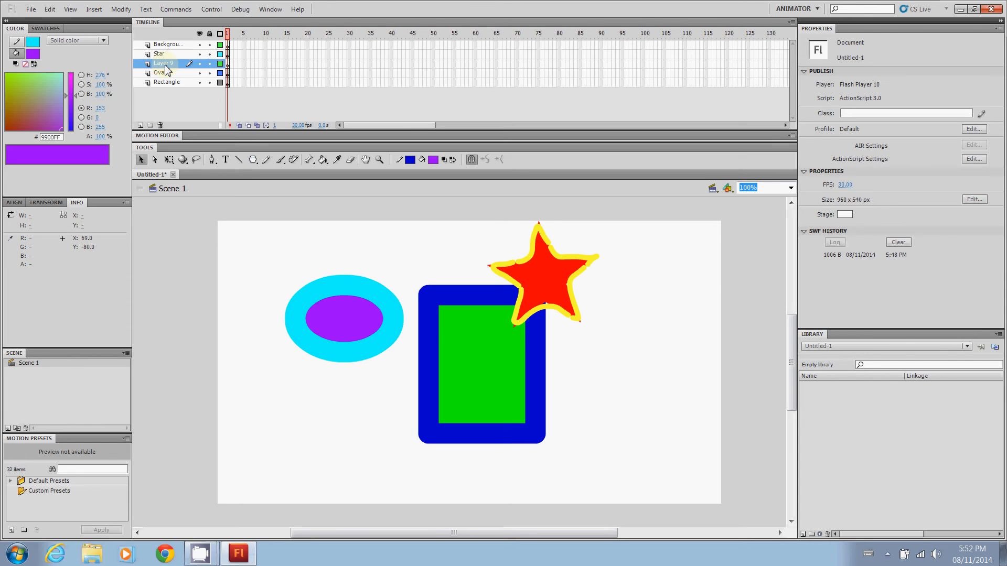
double_click(163, 64)
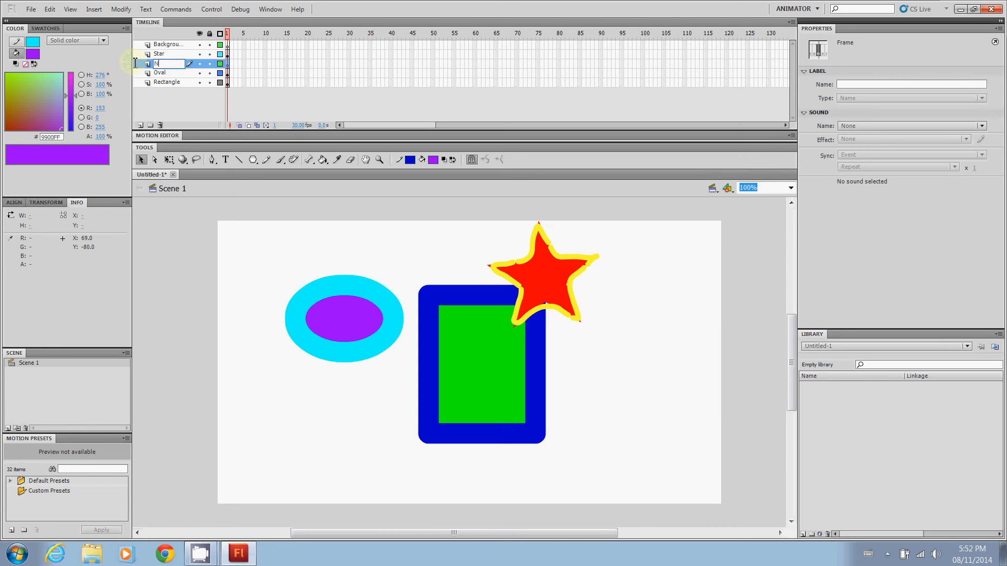
type("New")
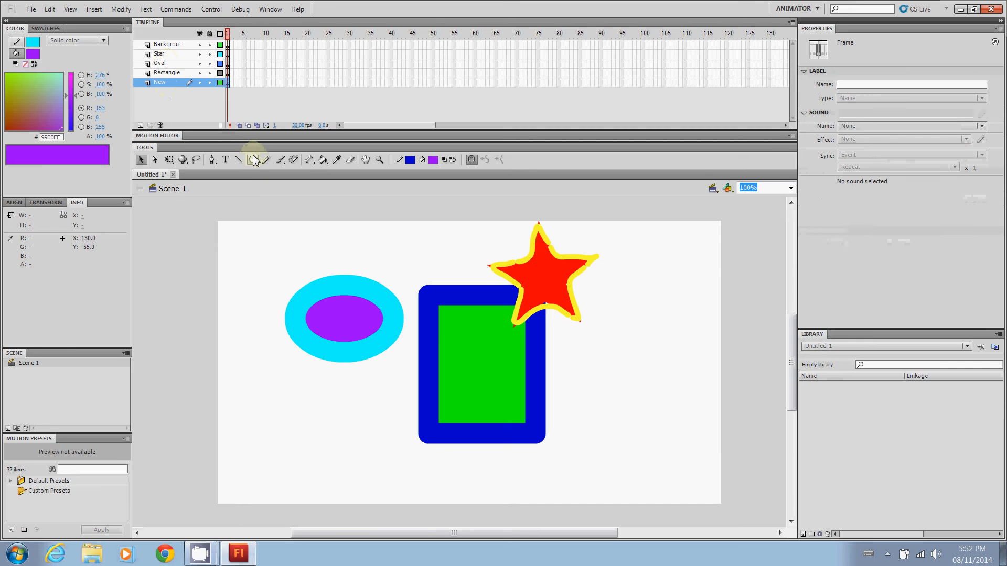
mouse_move(252, 159)
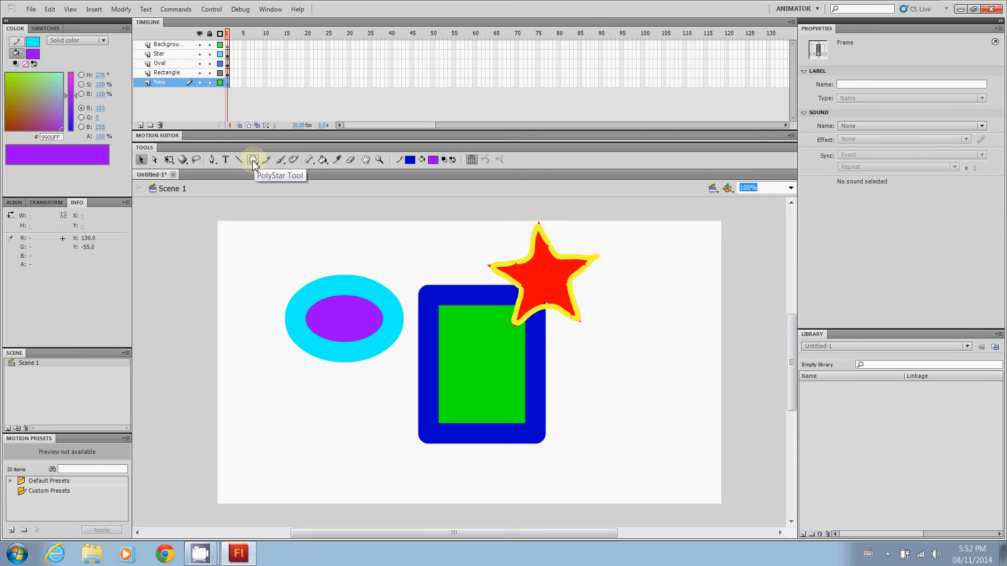
Switch to the Rectangle Primitive tool and draw a rectangle in the stage's lower left
left_click(253, 159)
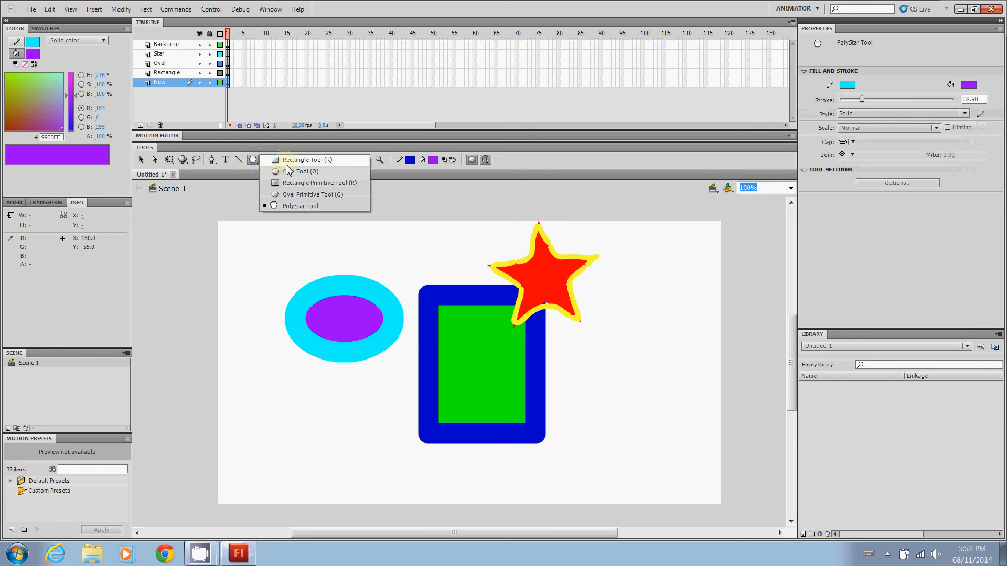
left_click(316, 182)
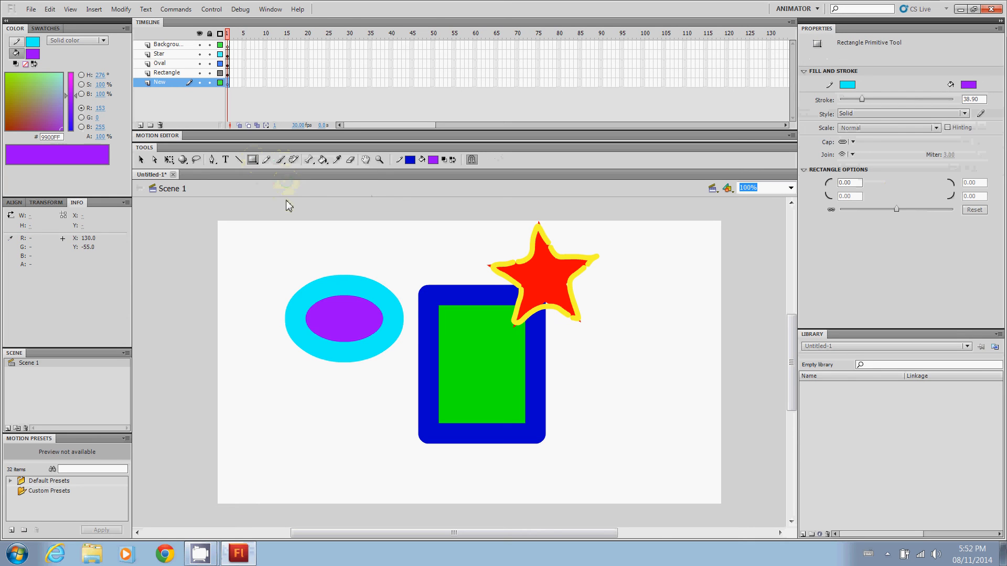
mouse_move(248, 402)
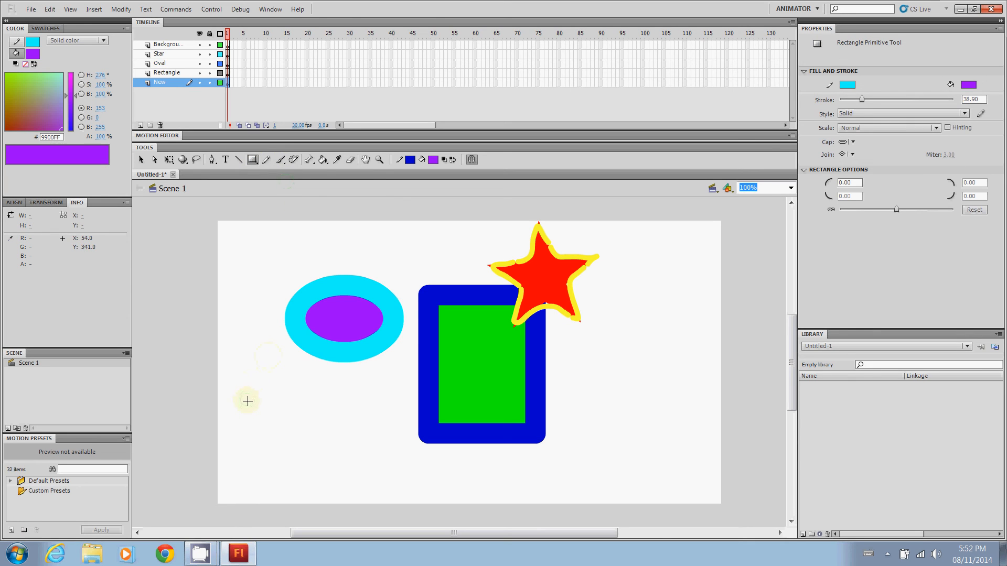
left_click_drag(241, 404, 384, 475)
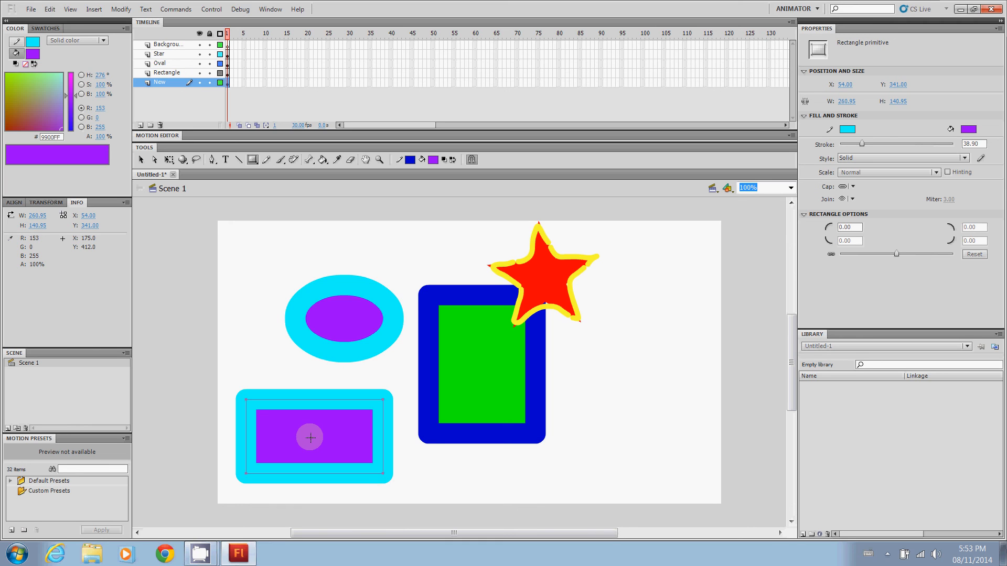
Move the new rectangle under the blue rectangle's lower left and select the New layer
left_click(142, 159)
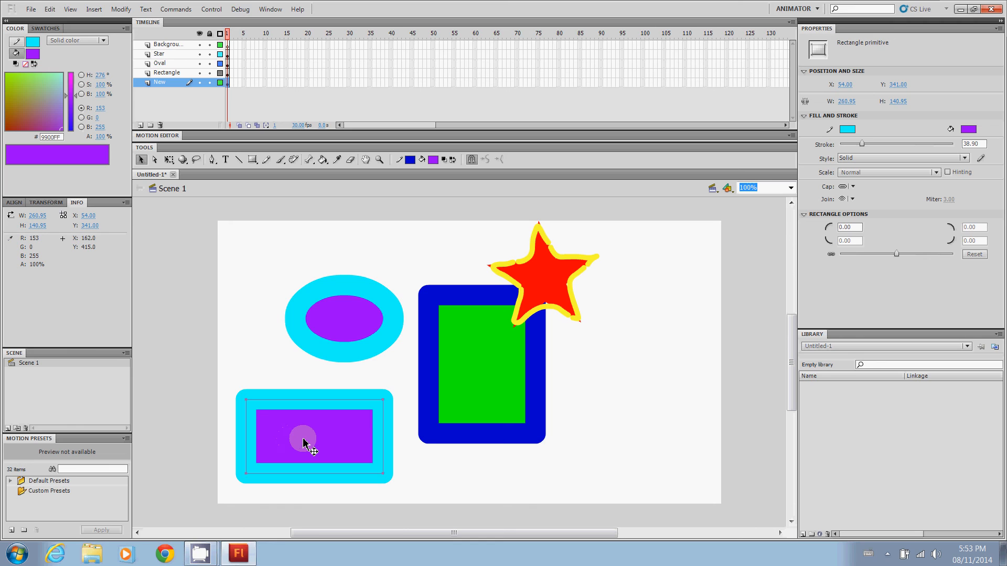
left_click_drag(305, 442, 395, 427)
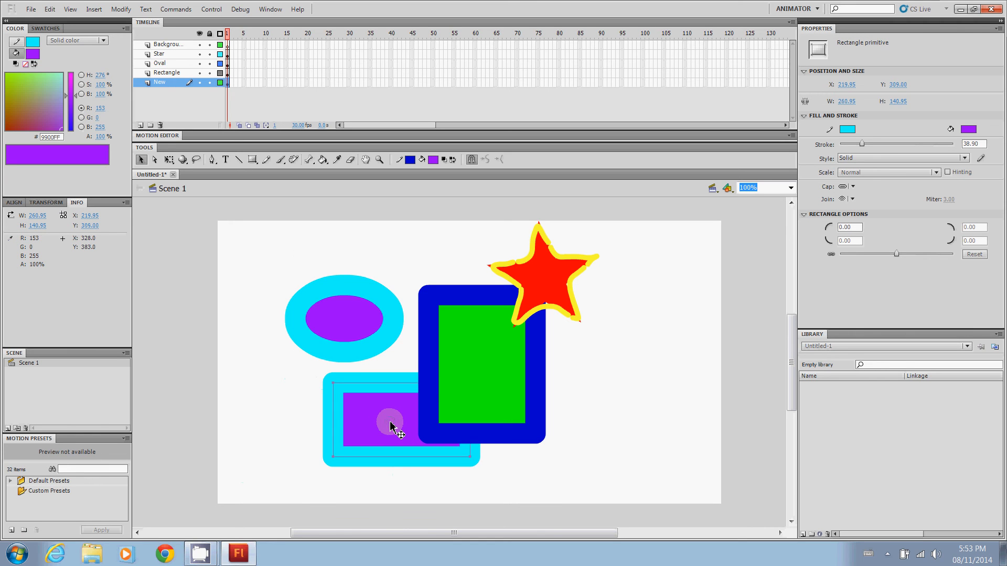
left_click(160, 81)
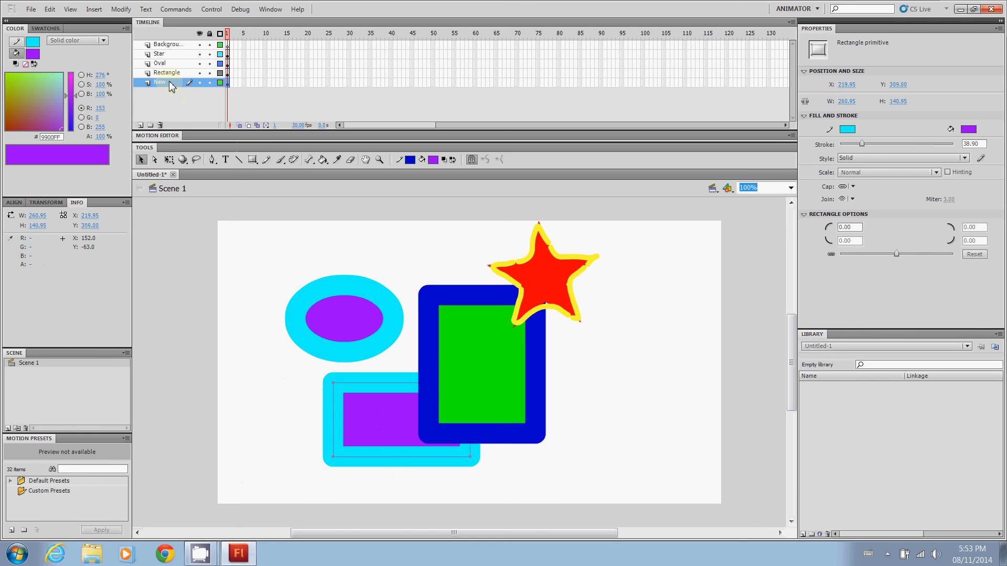